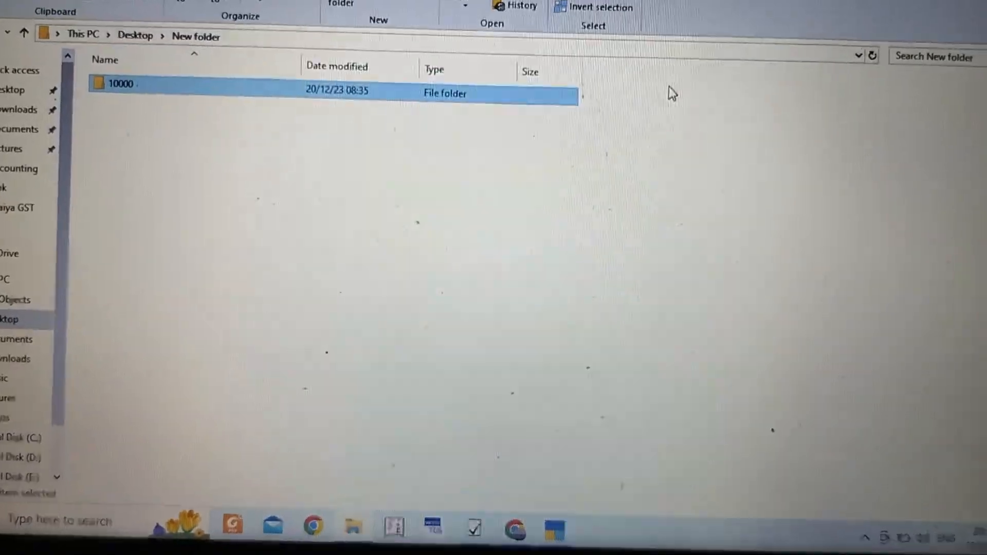
# - Leave the New folder listing in File Explorer and switch to the TallyPrime window
pyautogui.click(189, 36)
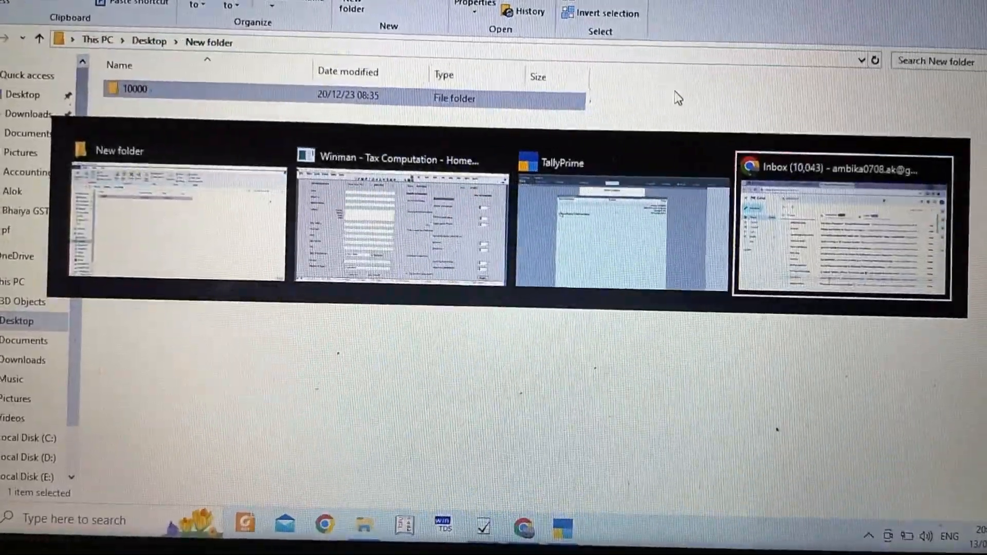
pyautogui.click(621, 226)
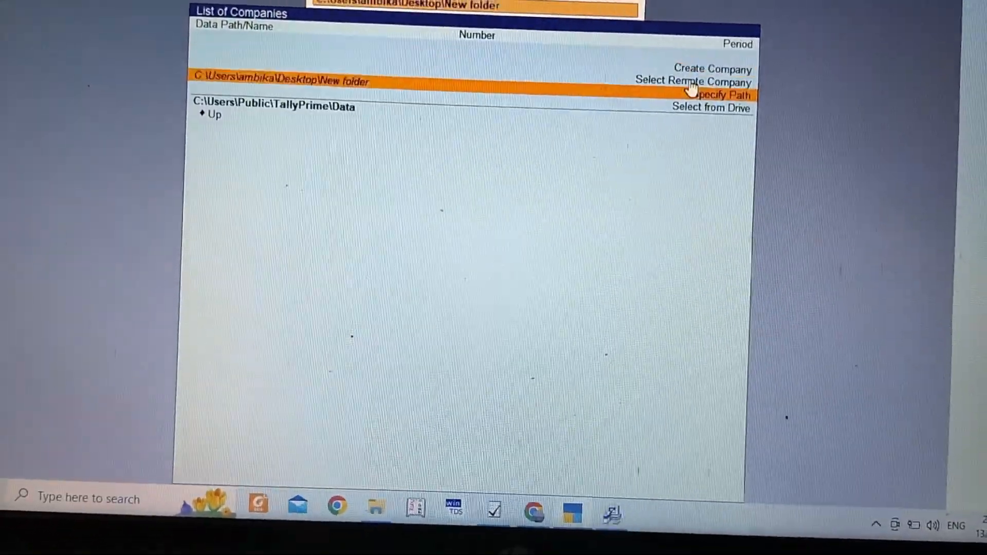
# - Load ABC Pvt. Ltd. from the desktop data folder and open payment voucher No. 4
pyautogui.click(281, 80)
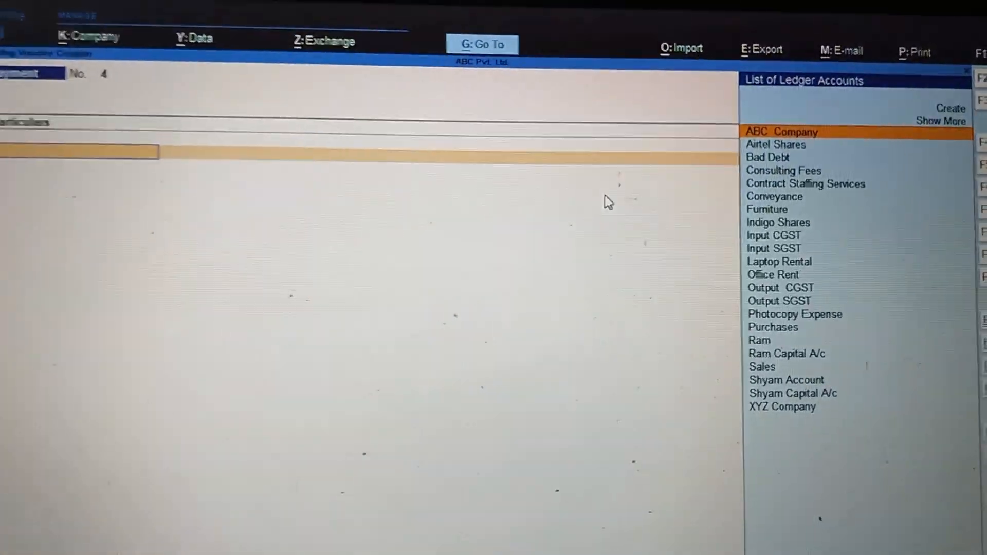
# - Create and save an 'Office Expense' ledger as the By account of voucher No. 4
pyautogui.write('O')
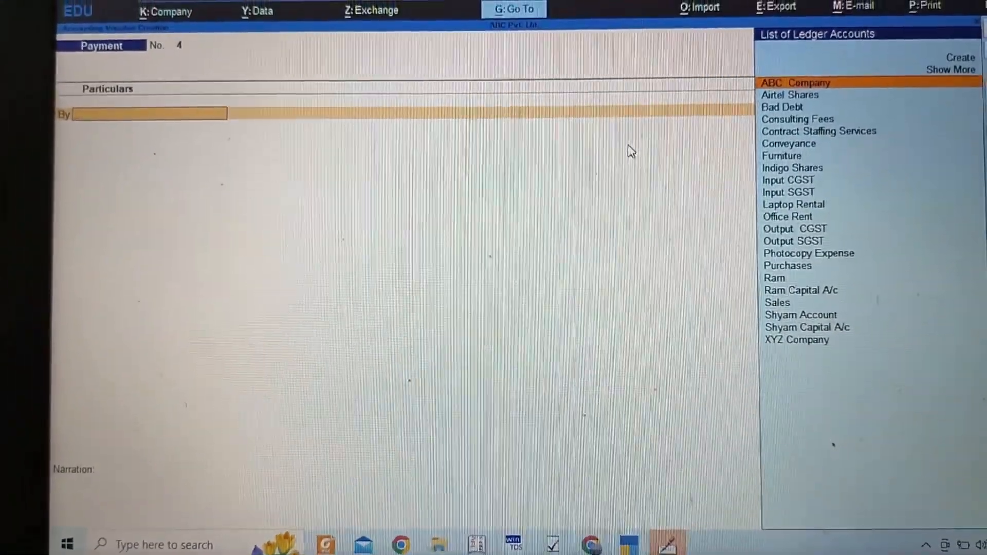
pyautogui.click(959, 57)
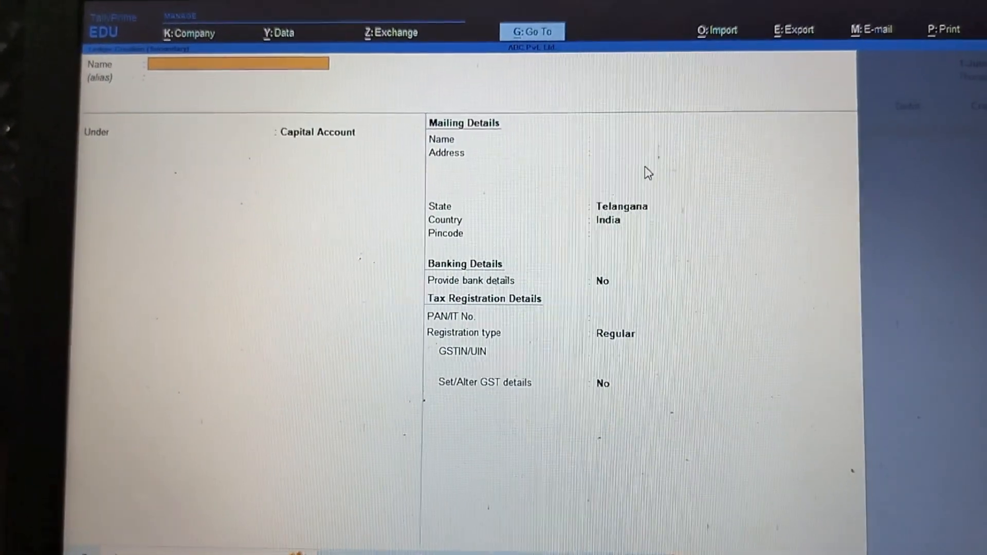
pyautogui.write('Offi')
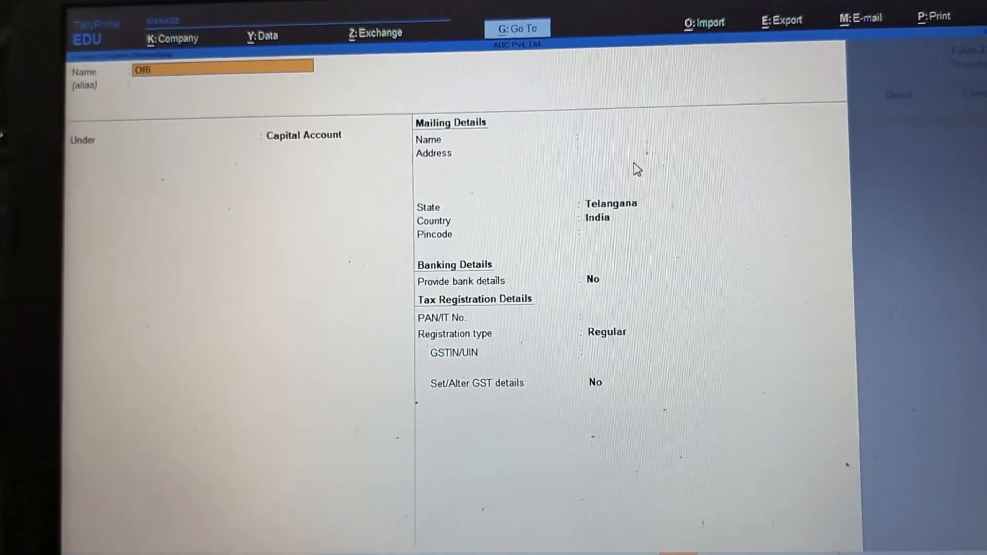
pyautogui.write('ce')
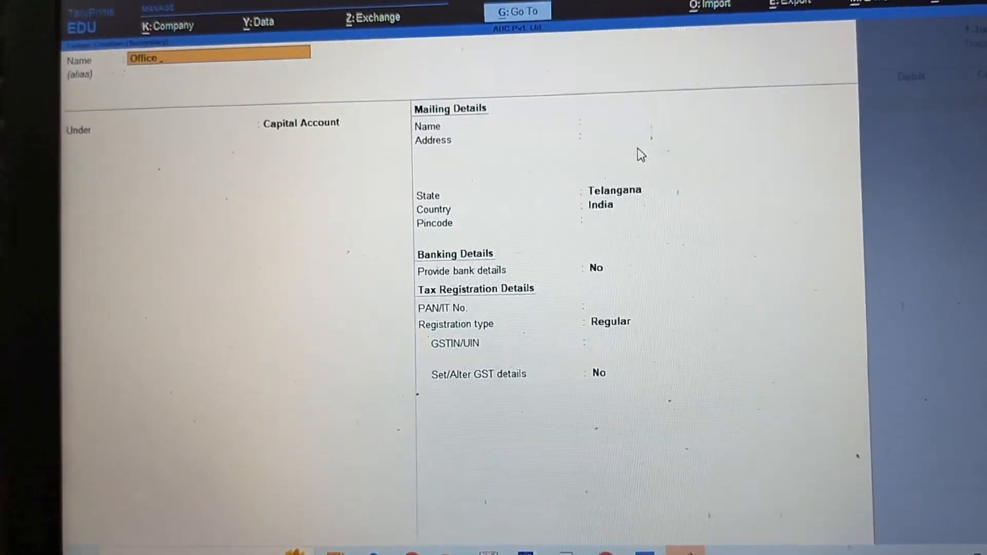
pyautogui.write('Expenses')
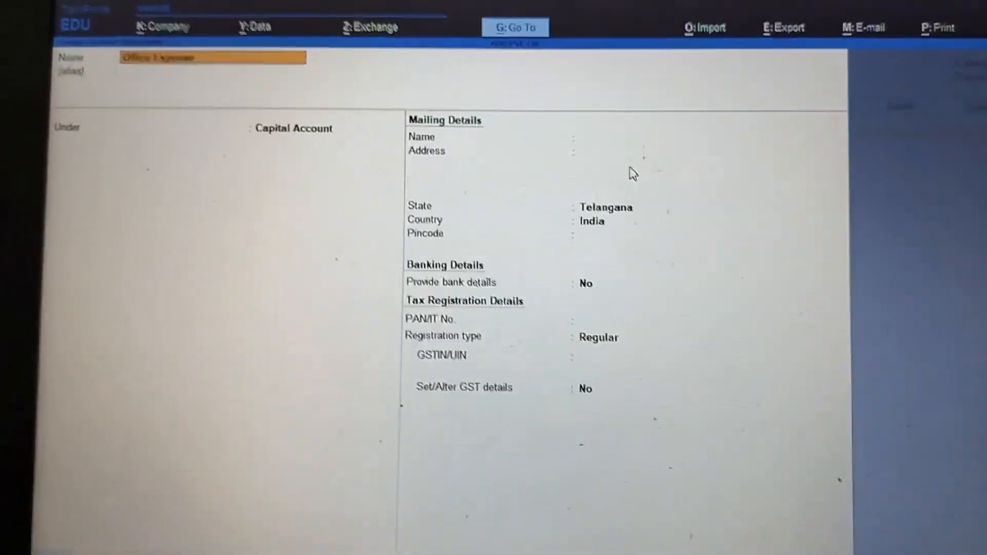
pyautogui.click(292, 128)
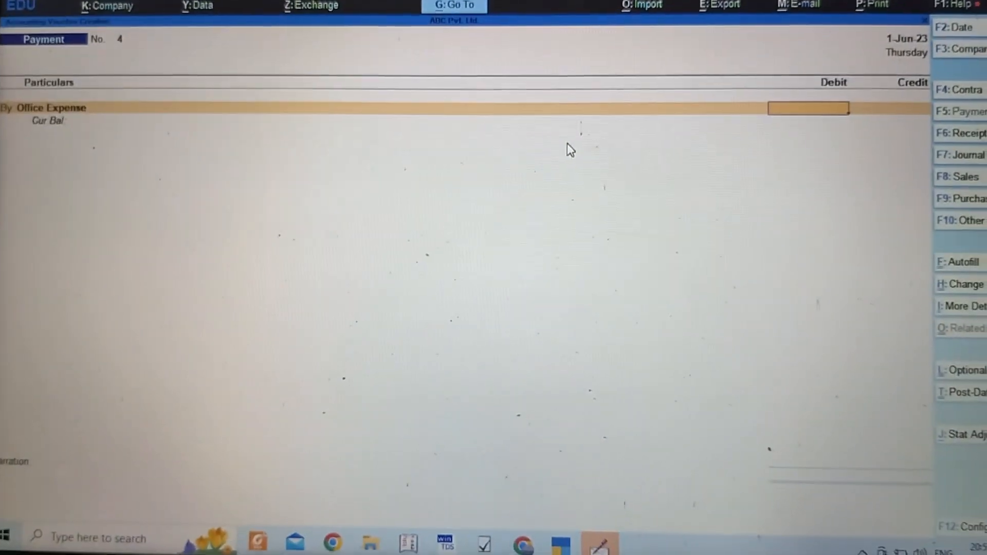
# - Debit 1000 to the IT Services cost centre and credit Cash, saving voucher No. 4
pyautogui.write('1000')
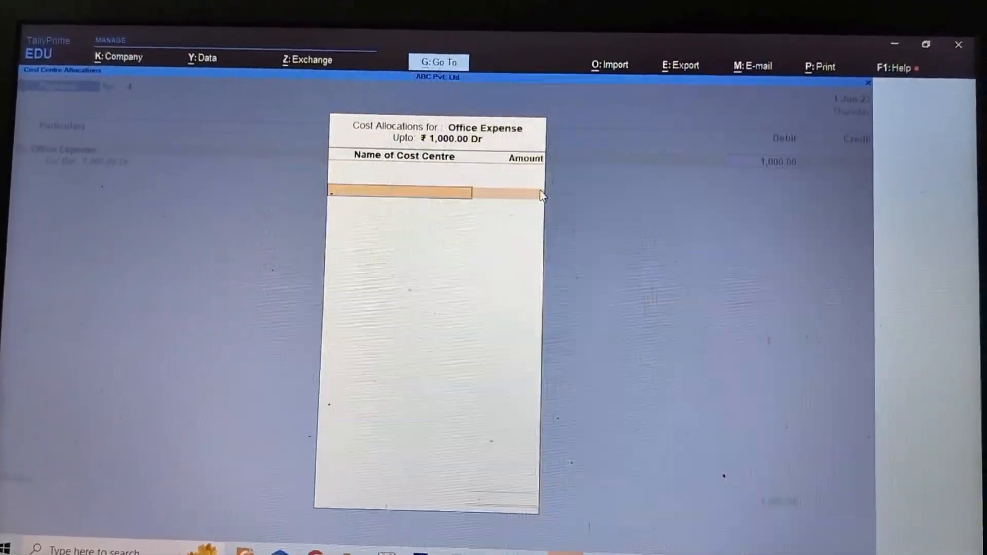
pyautogui.click(400, 193)
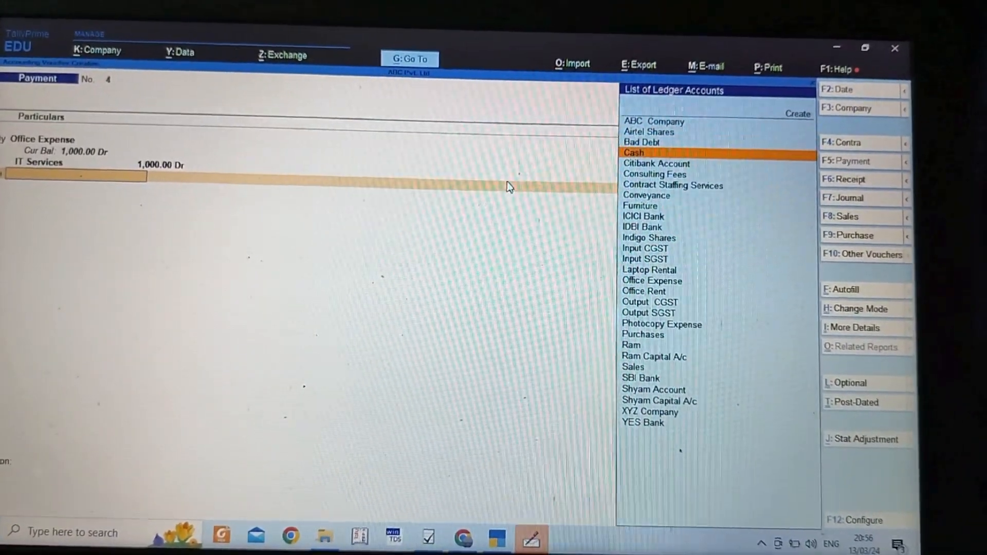
pyautogui.click(634, 152)
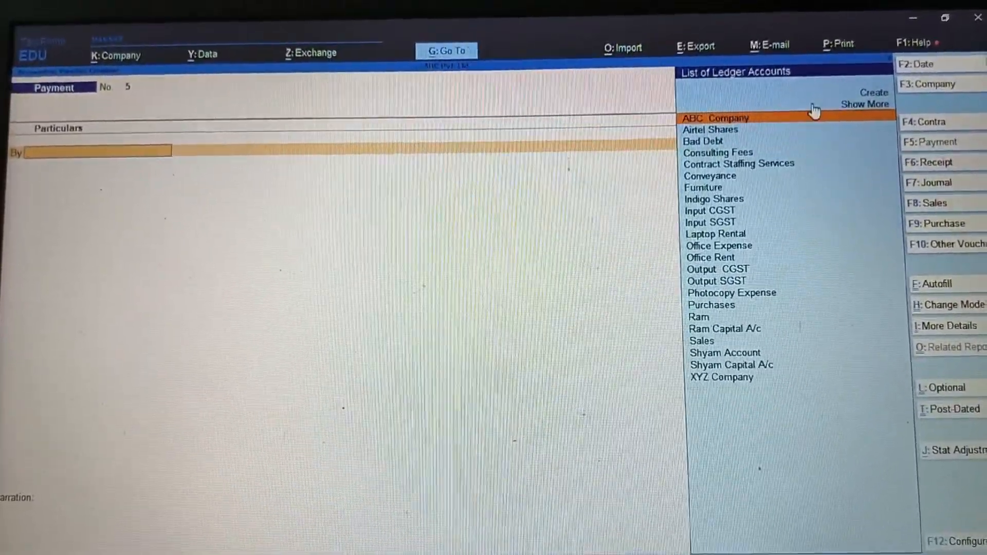
pyautogui.press('Escape')
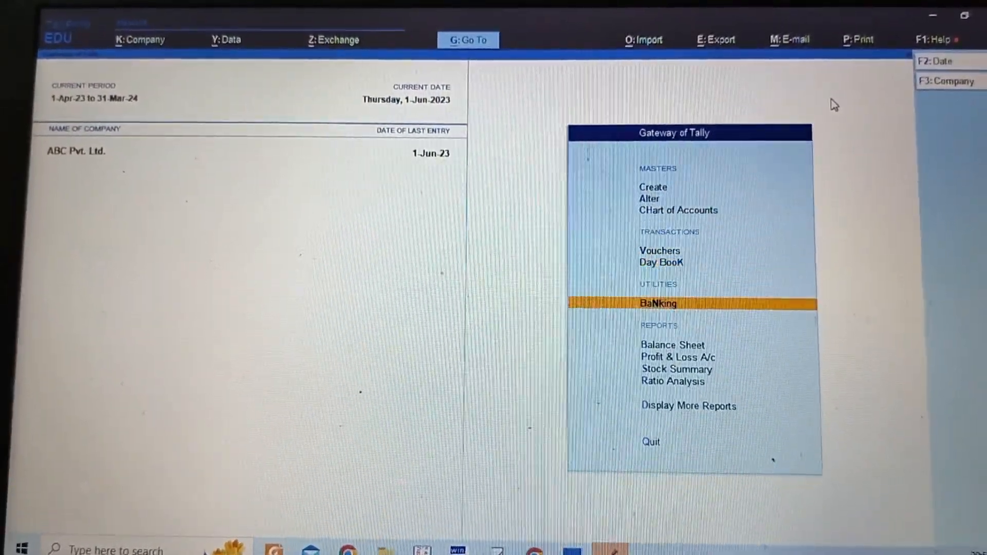
pyautogui.click(673, 345)
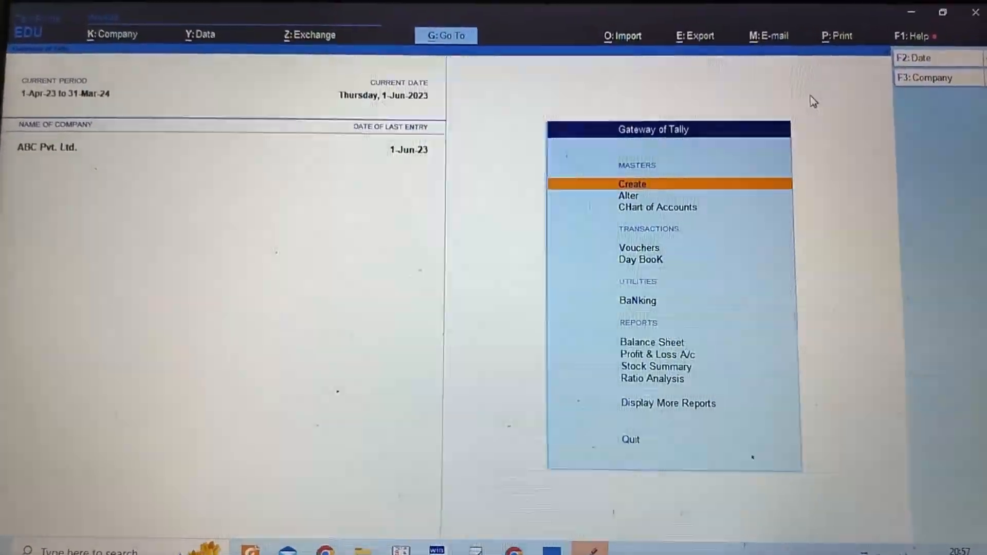
pyautogui.click(640, 259)
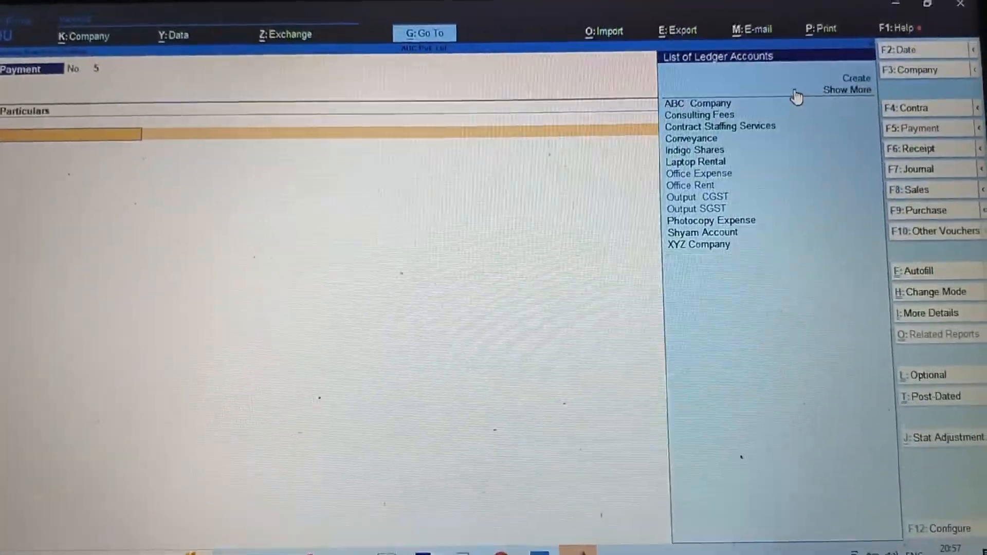
# - Pick Office Expense as the debit ledger of payment voucher No. 5
pyautogui.click(690, 183)
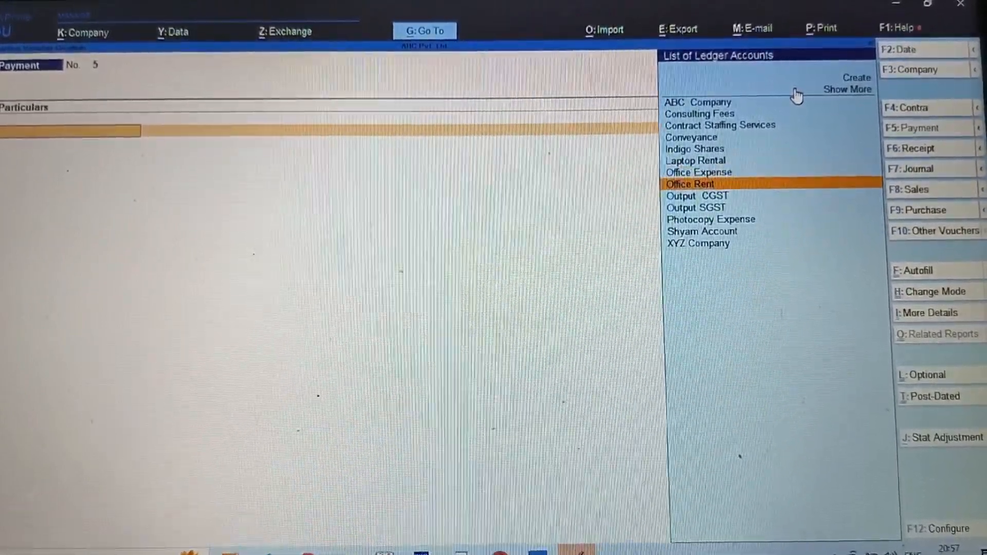
pyautogui.click(847, 89)
pyautogui.write('O')
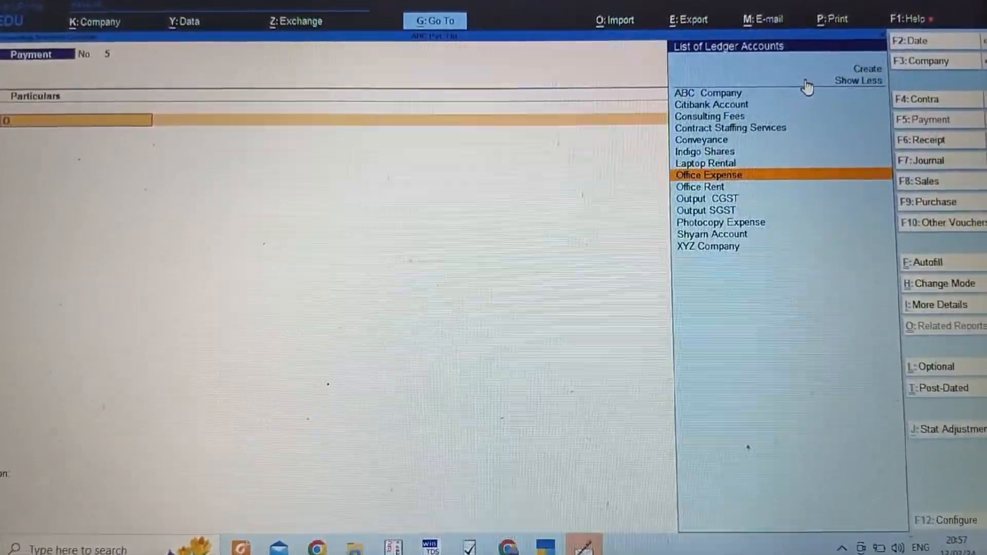
pyautogui.click(707, 175)
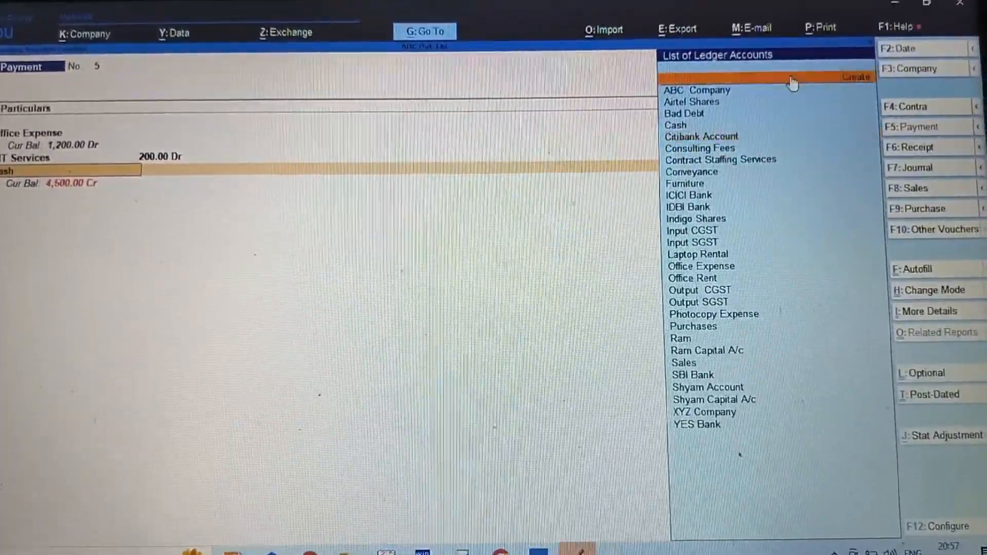
# - Allocate 200 to IT Services and credit Citibank Account 200
pyautogui.click(854, 76)
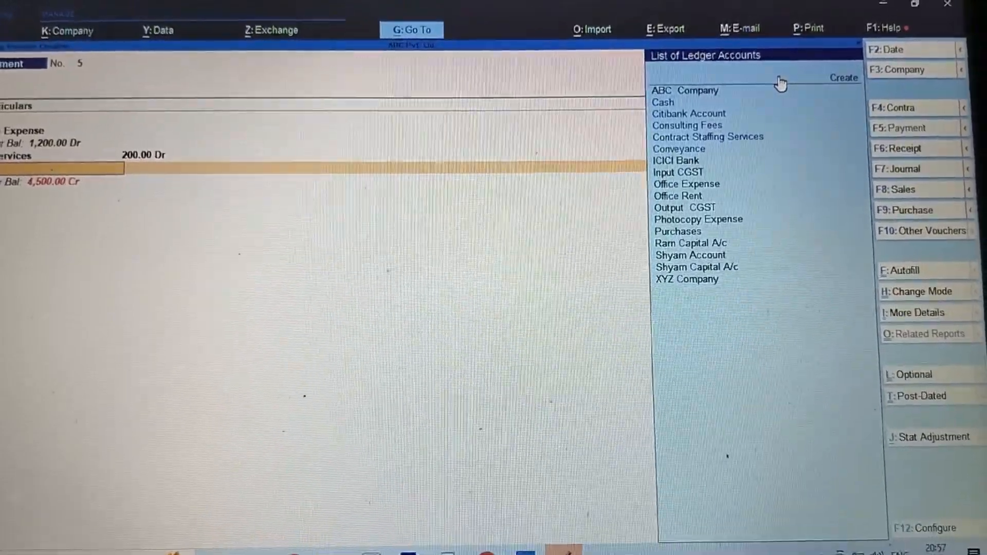
pyautogui.click(698, 113)
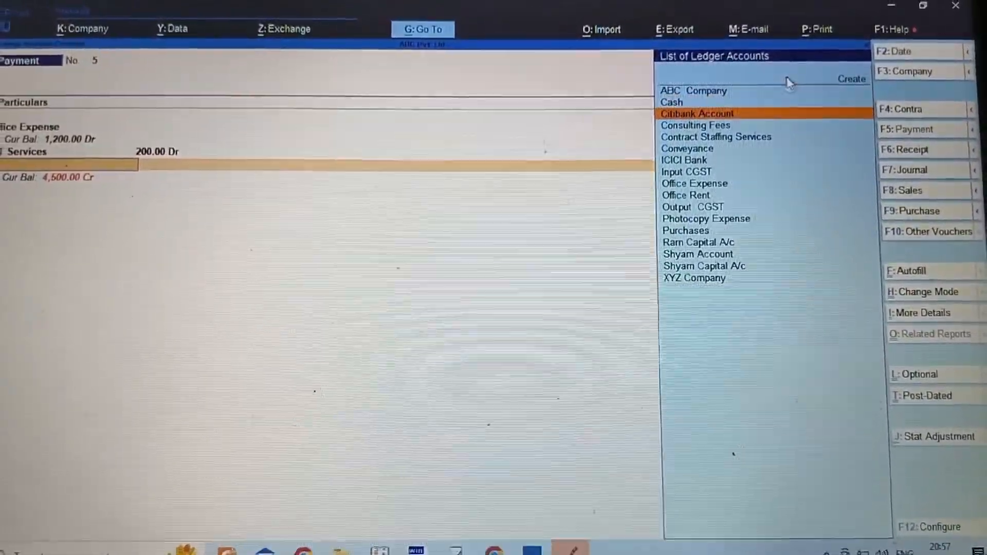
pyautogui.click(697, 113)
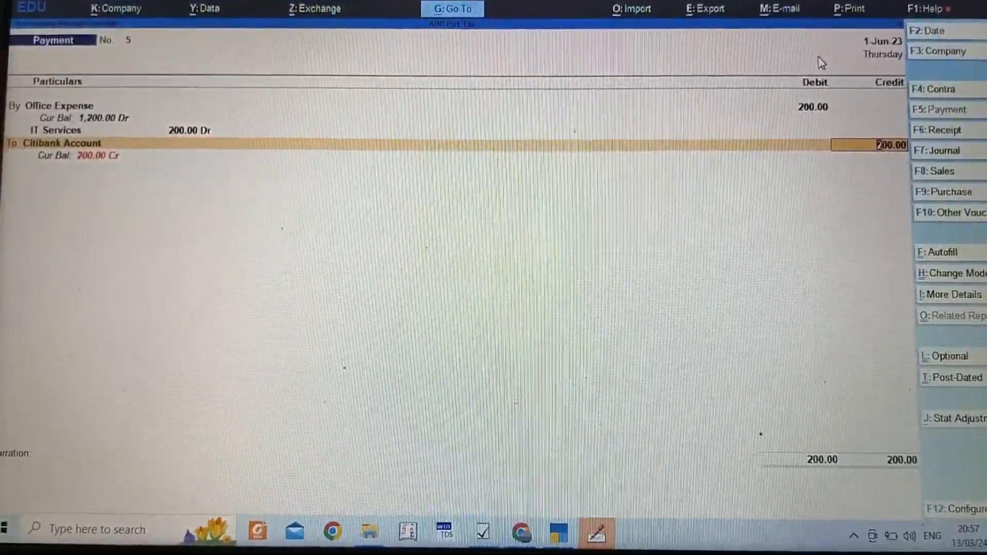
pyautogui.click(451, 9)
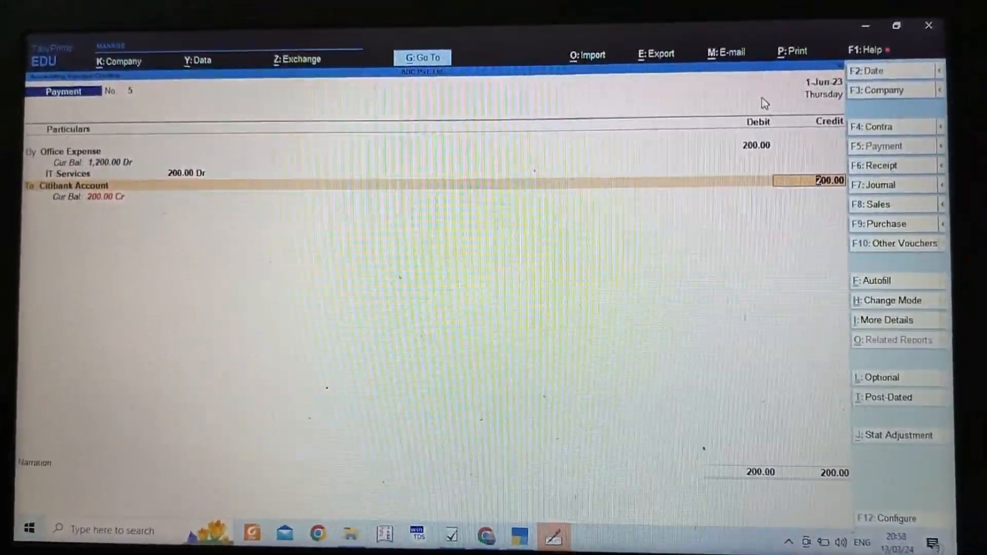
pyautogui.click(421, 58)
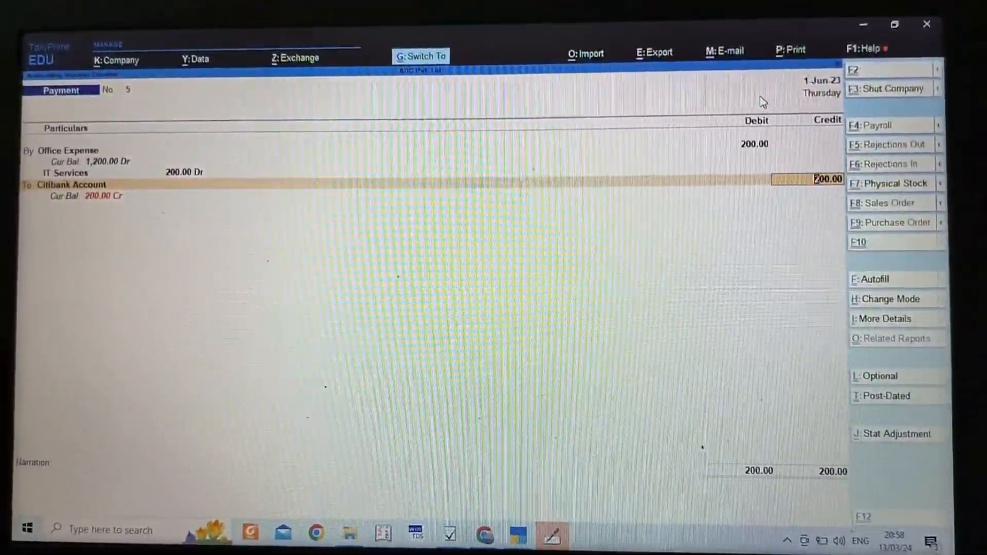